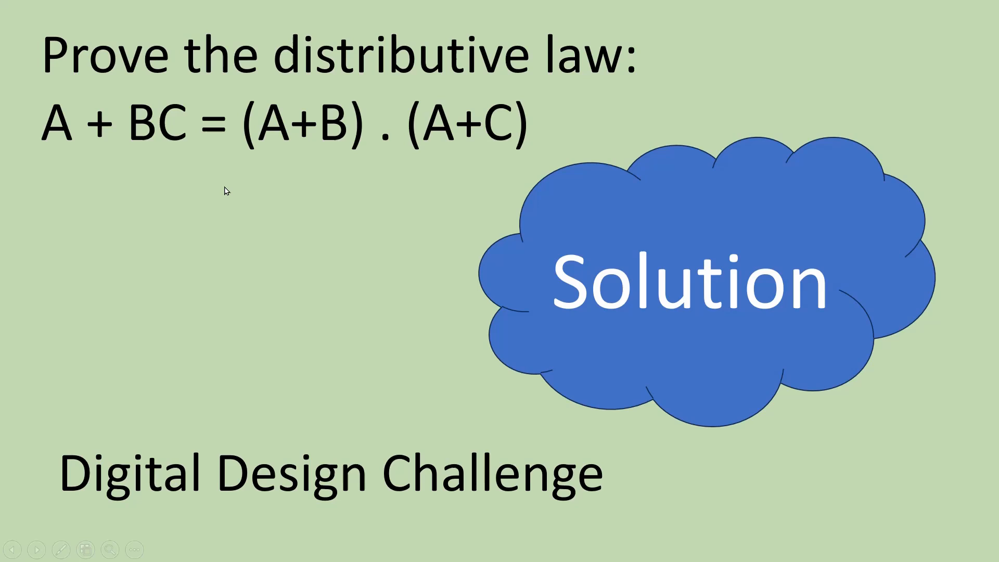
mouse_move(584, 74)
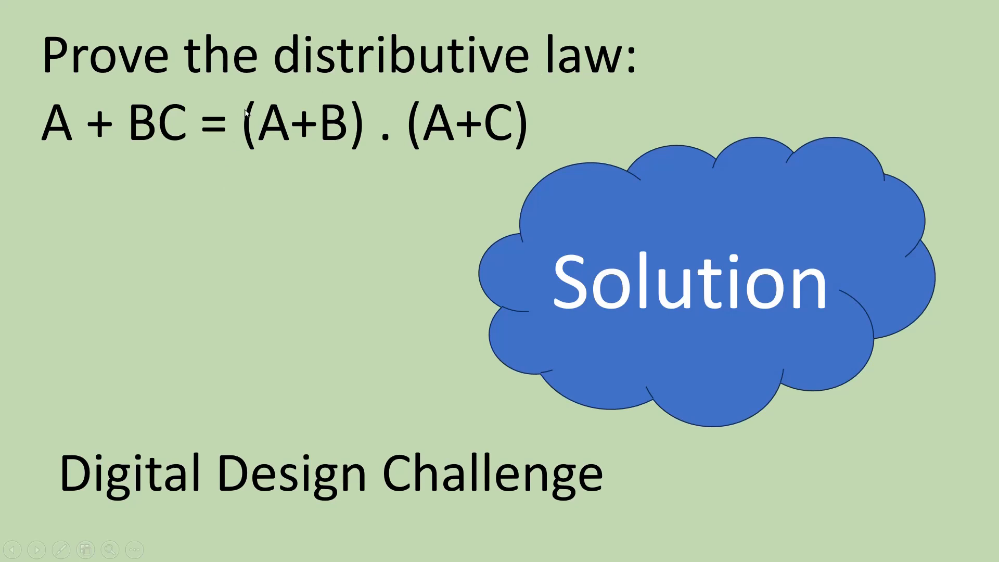
mouse_move(126, 144)
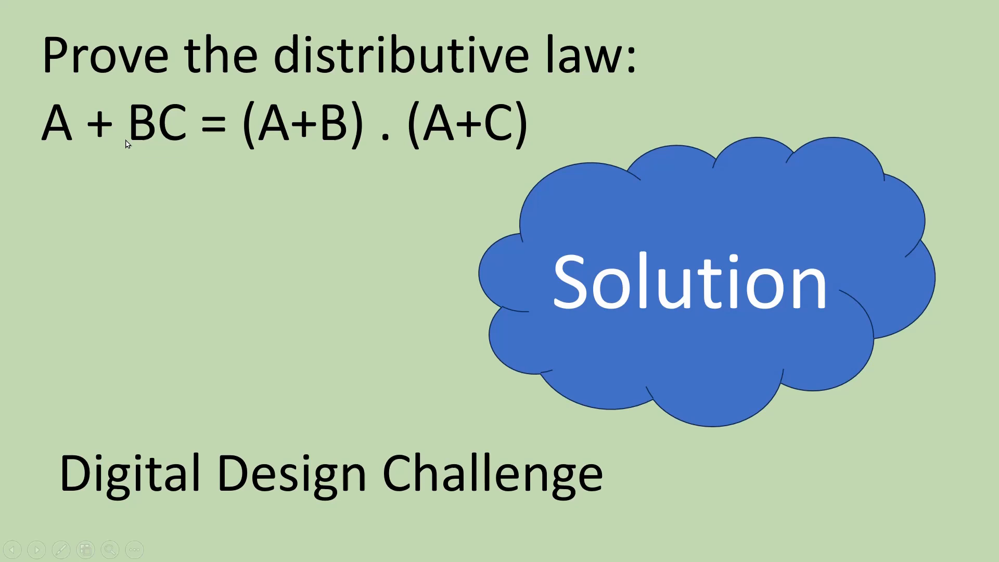
mouse_move(275, 152)
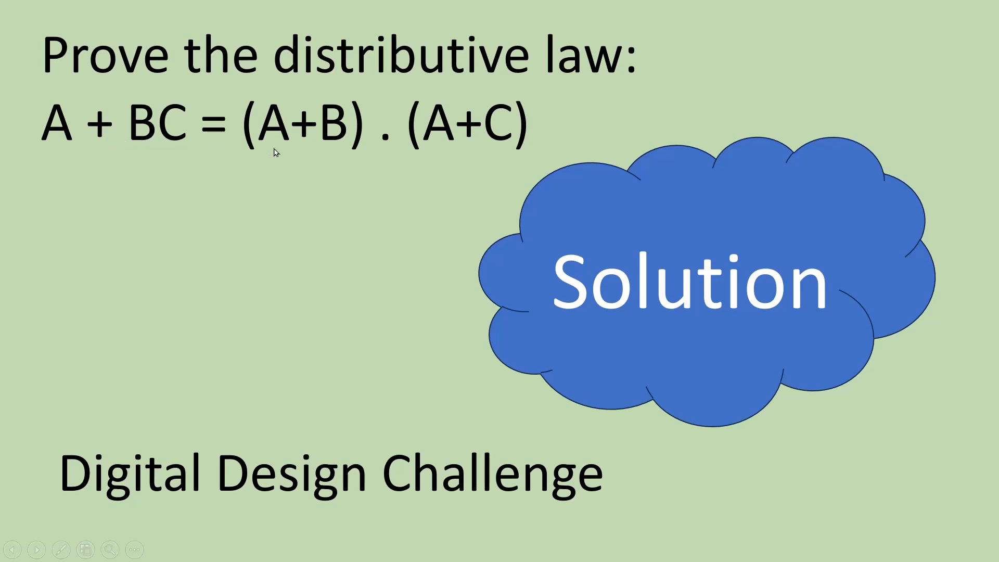
mouse_move(483, 138)
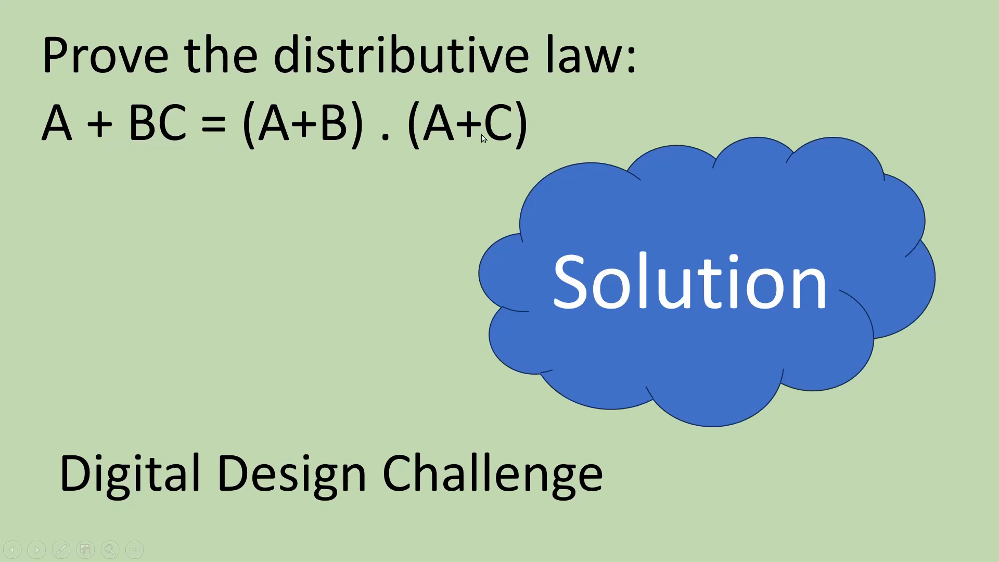
mouse_move(479, 142)
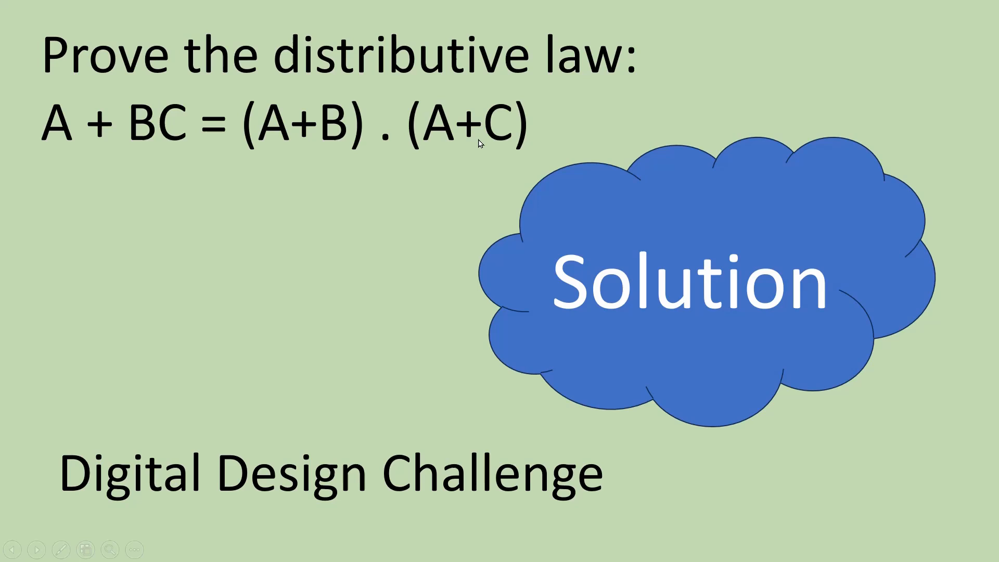
mouse_move(438, 168)
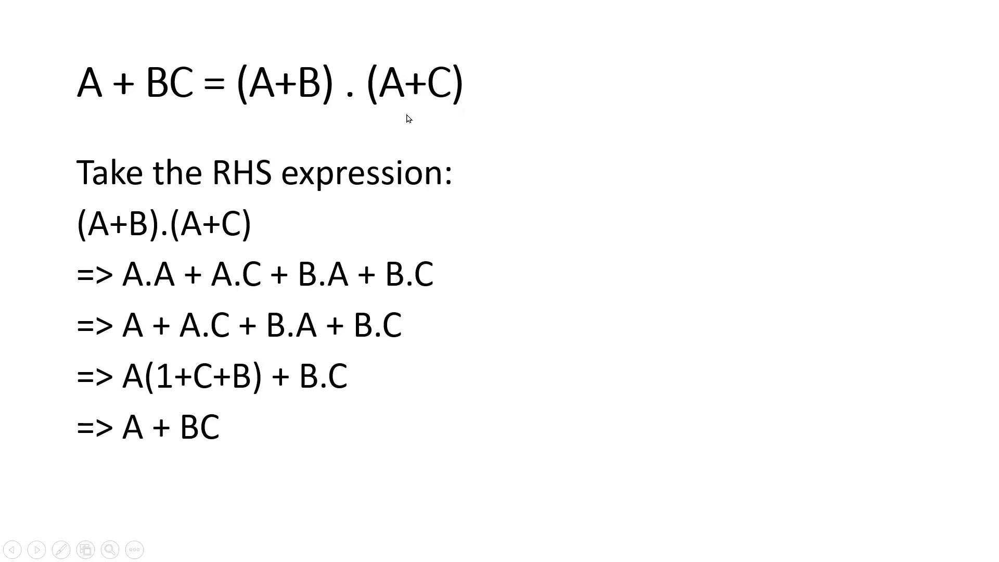
mouse_move(395, 191)
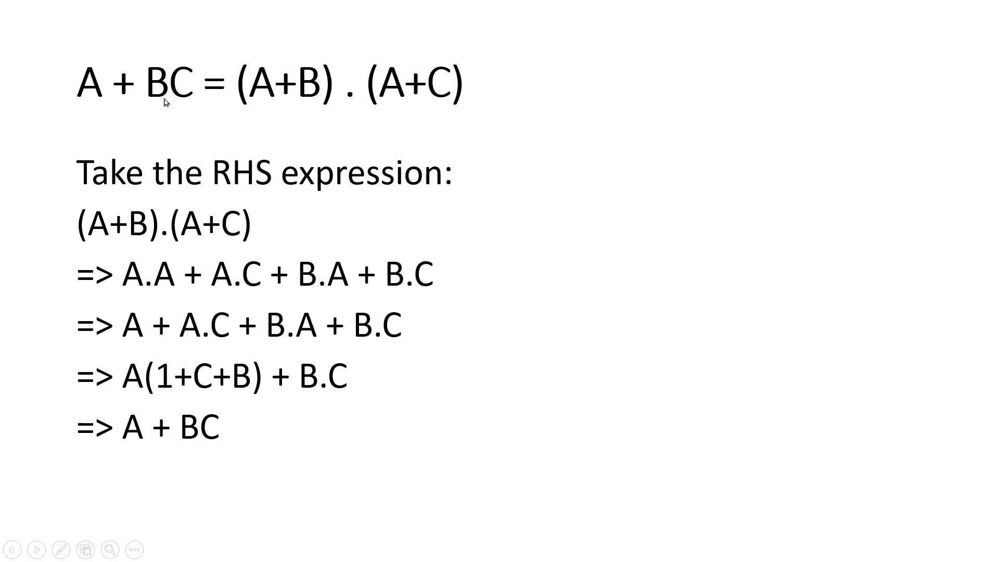
mouse_move(165, 238)
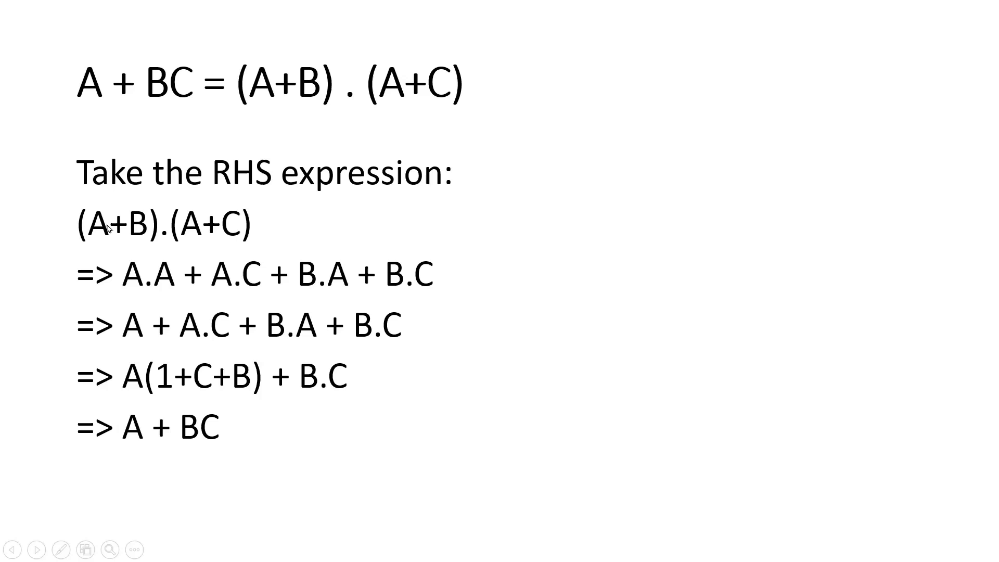
mouse_move(190, 235)
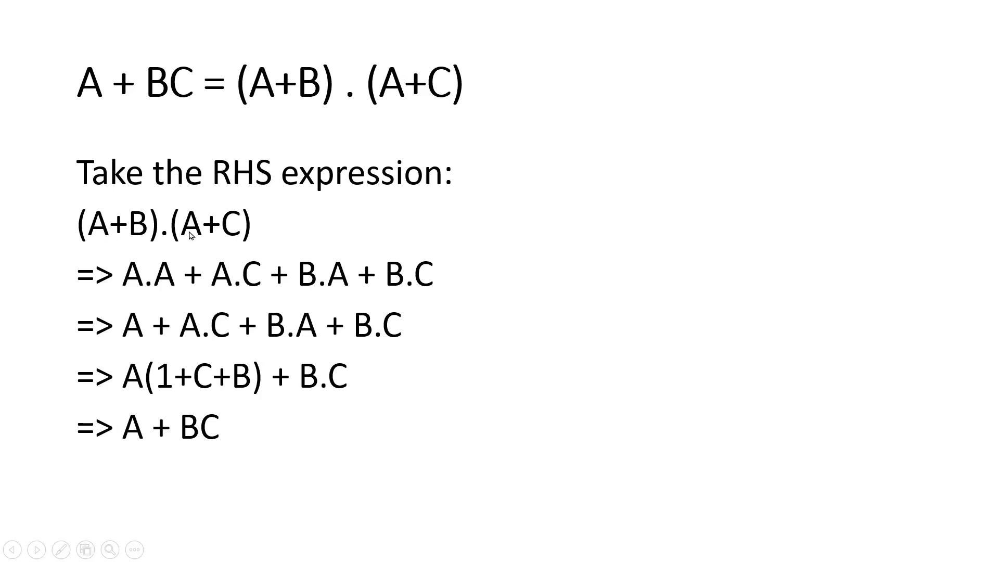
mouse_move(197, 256)
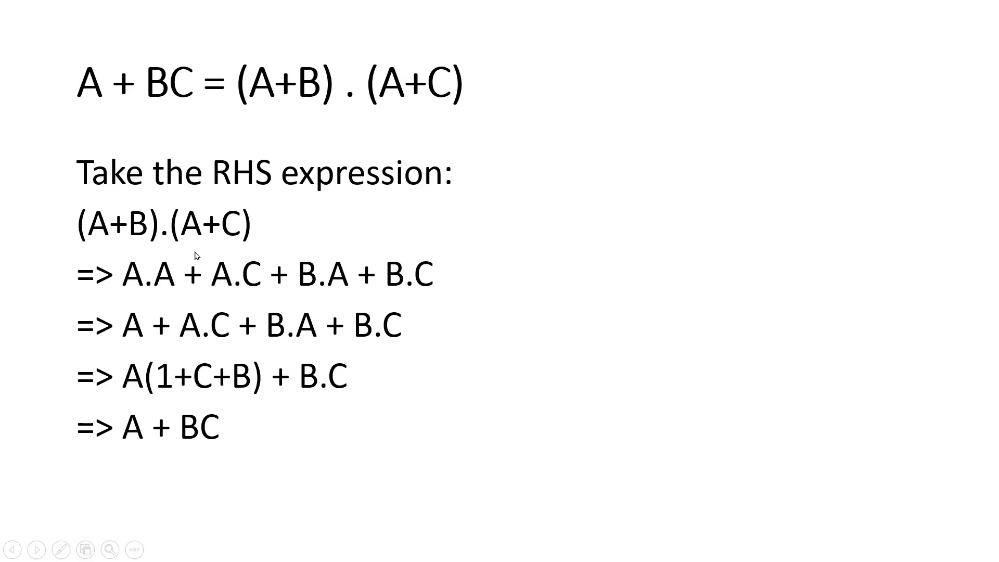
mouse_move(211, 259)
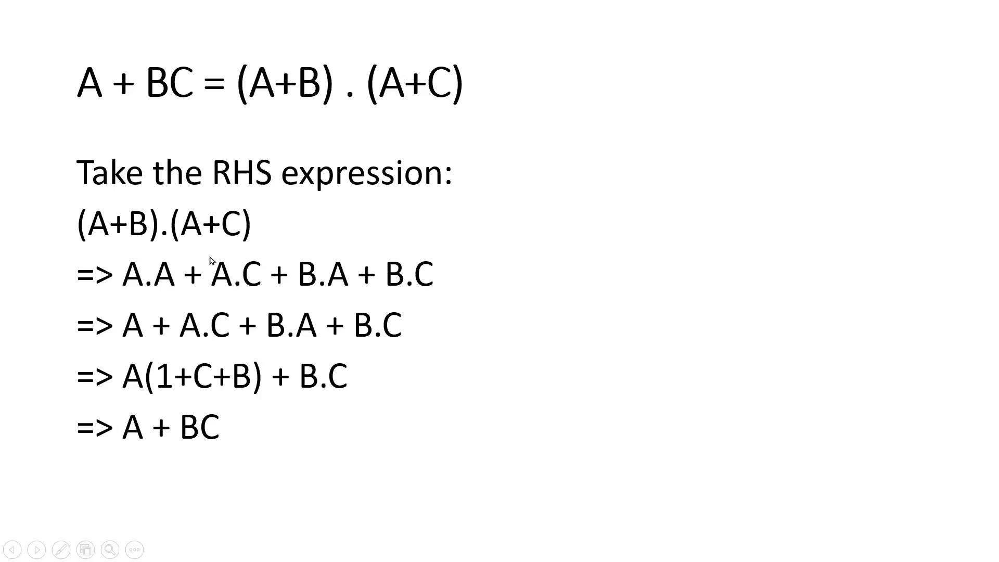
mouse_move(433, 301)
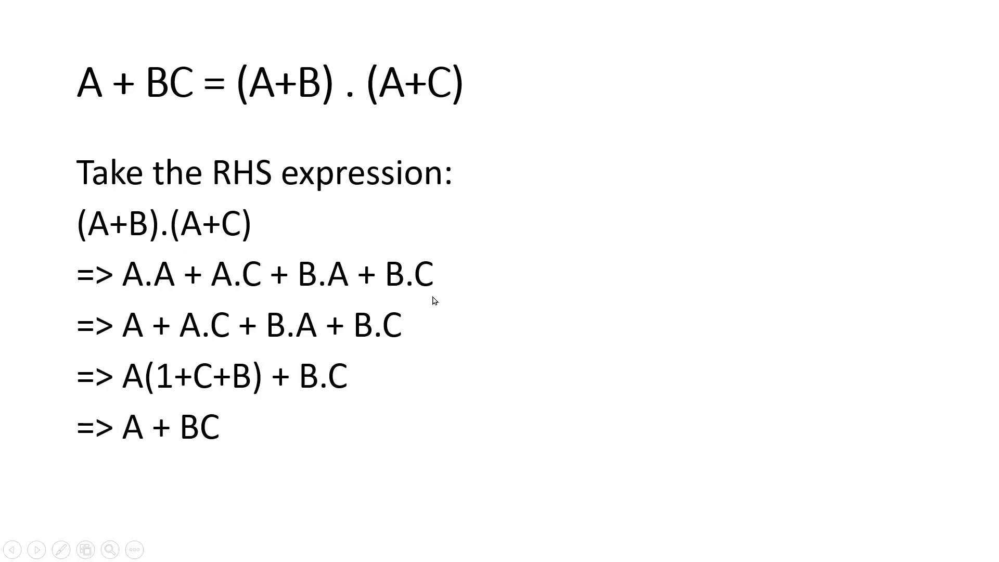
mouse_move(135, 341)
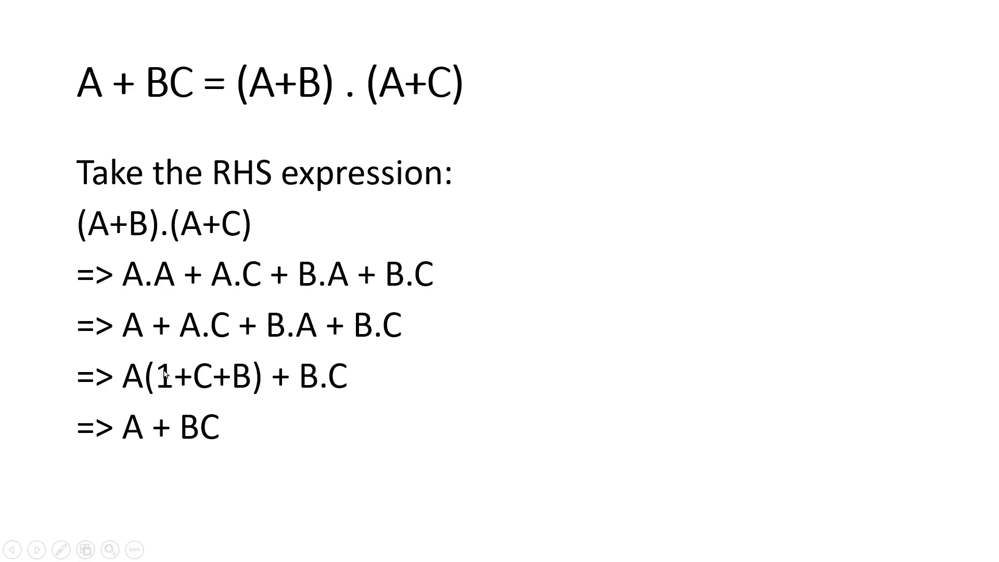
mouse_move(210, 379)
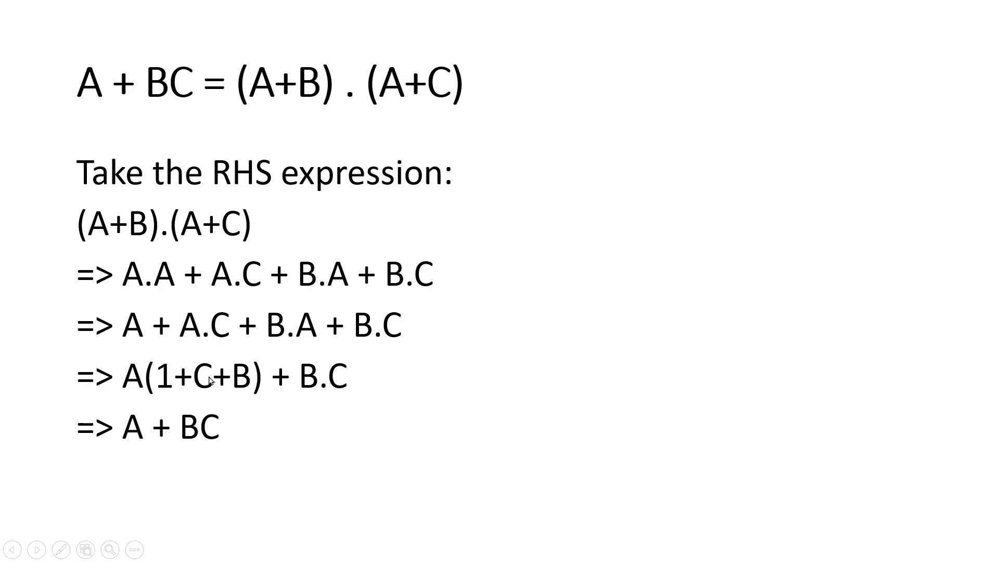
mouse_move(282, 339)
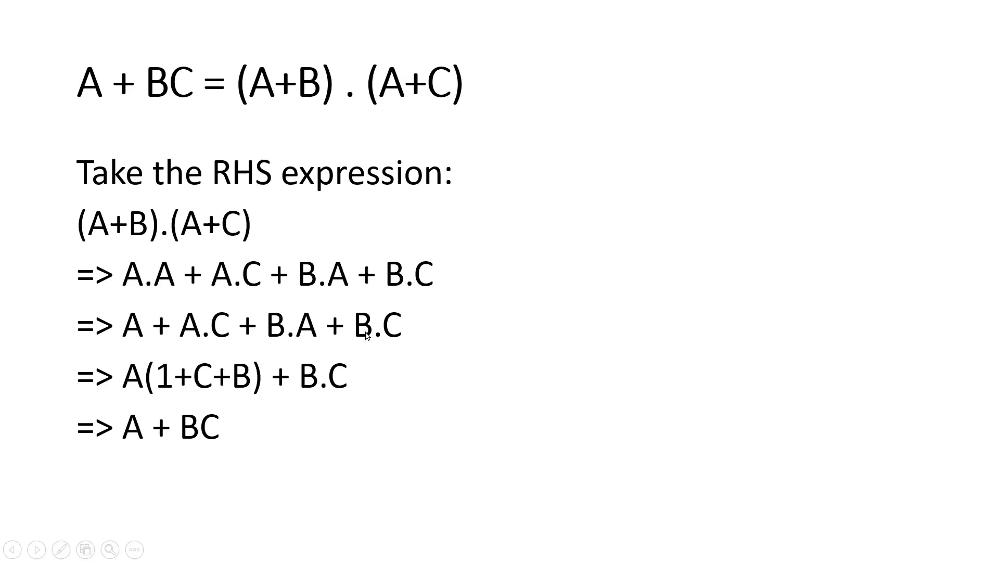
mouse_move(189, 387)
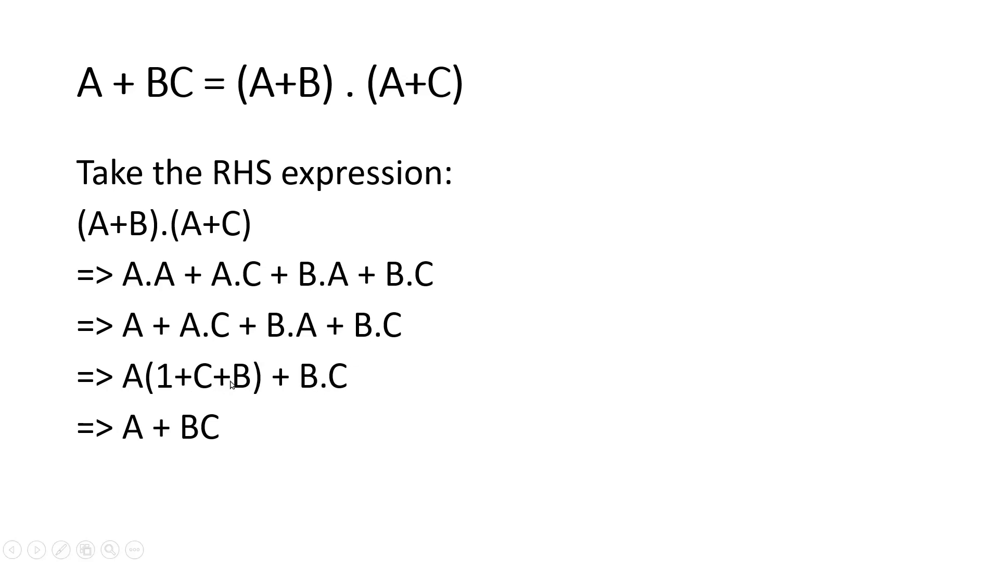
mouse_move(148, 392)
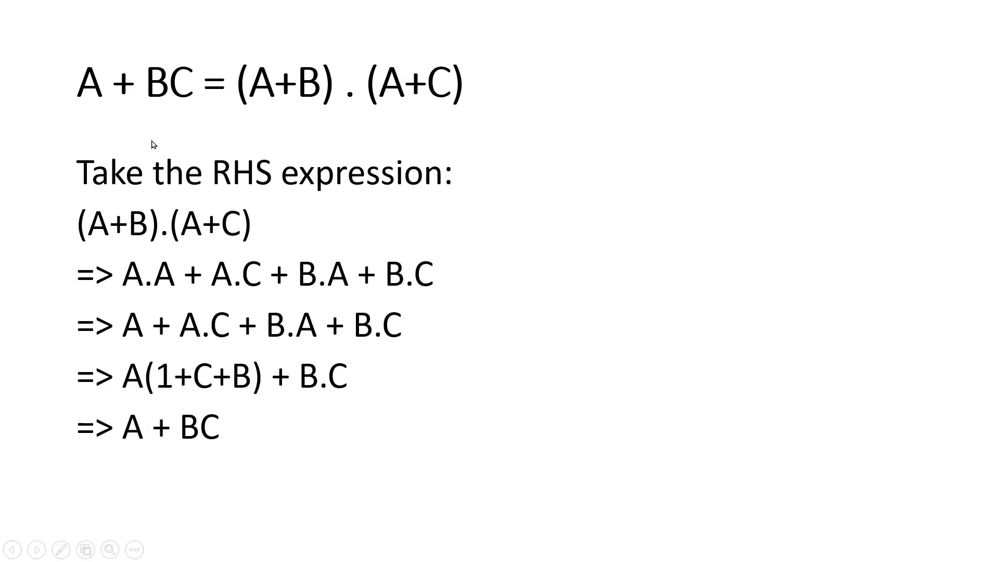
mouse_move(298, 119)
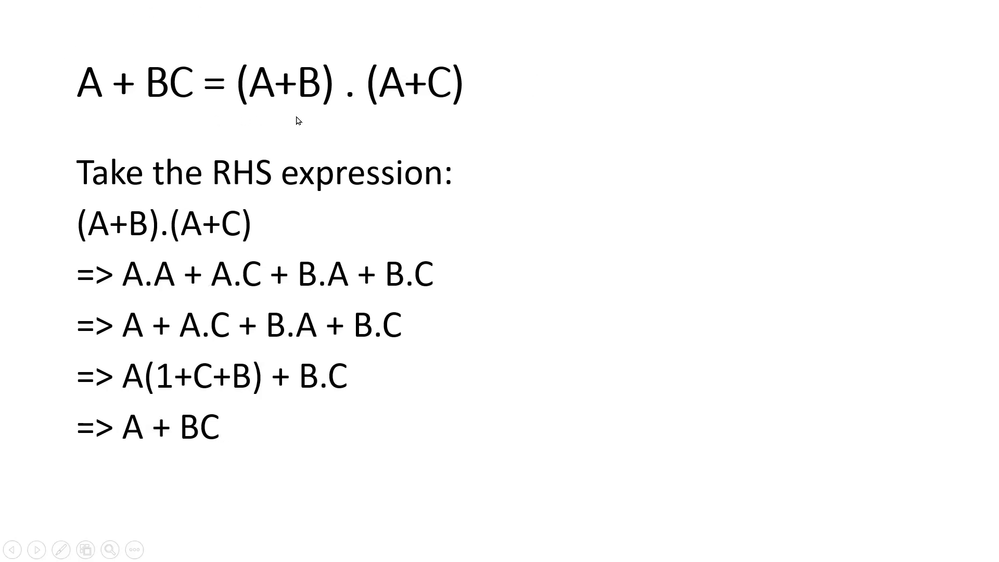